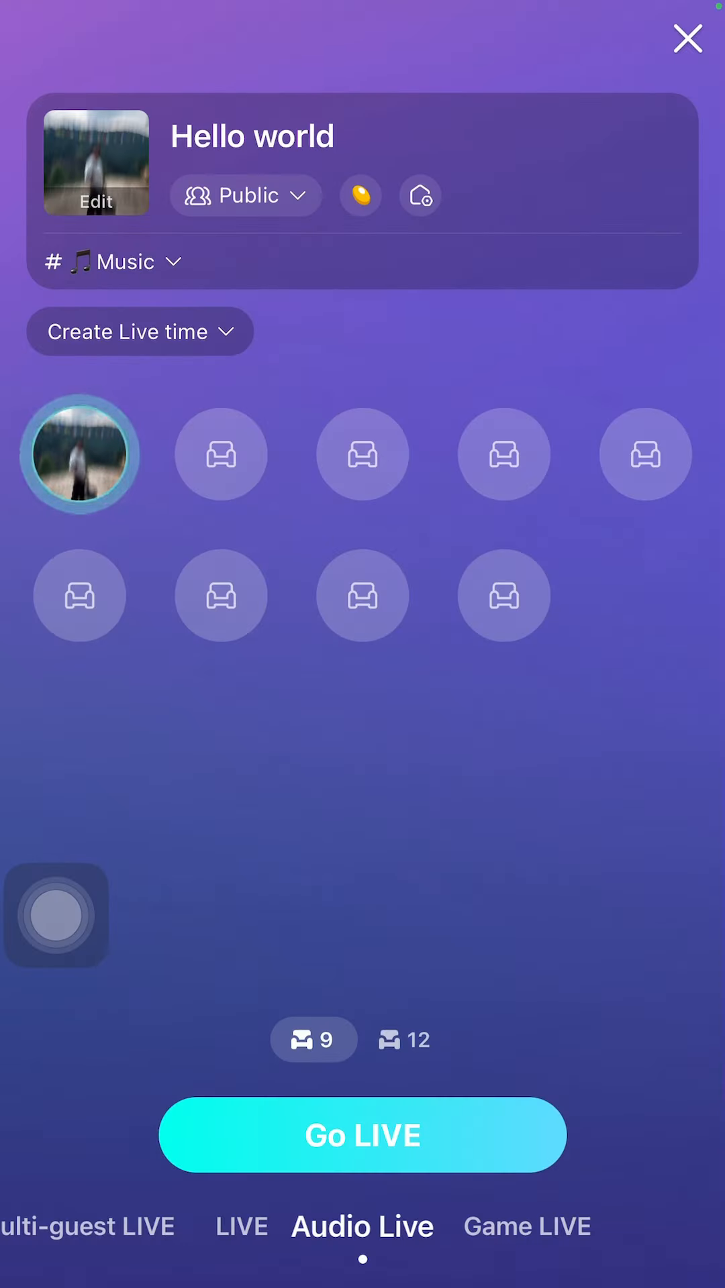
Go live in the Hello world audio room, mute the host mic, and show Room Tools
{"action": "left_click", "coordinate": [361, 1135]}
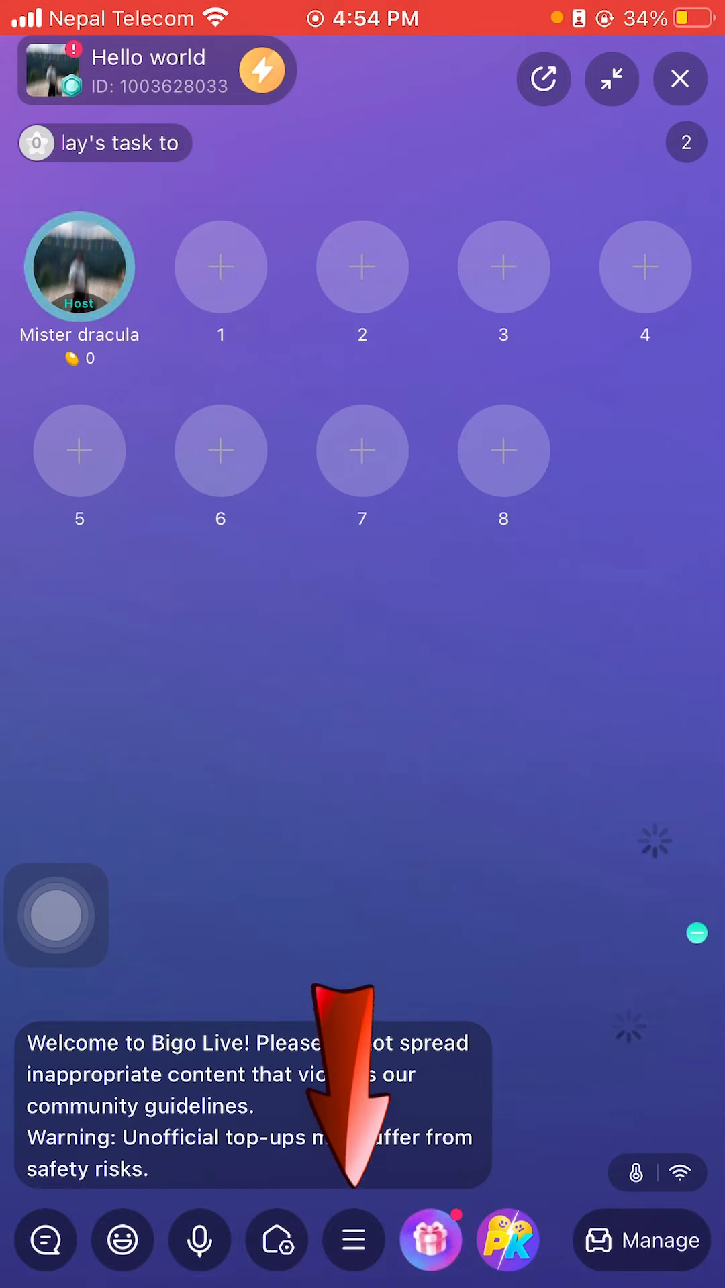
{"action": "left_click", "coordinate": [198, 1240]}
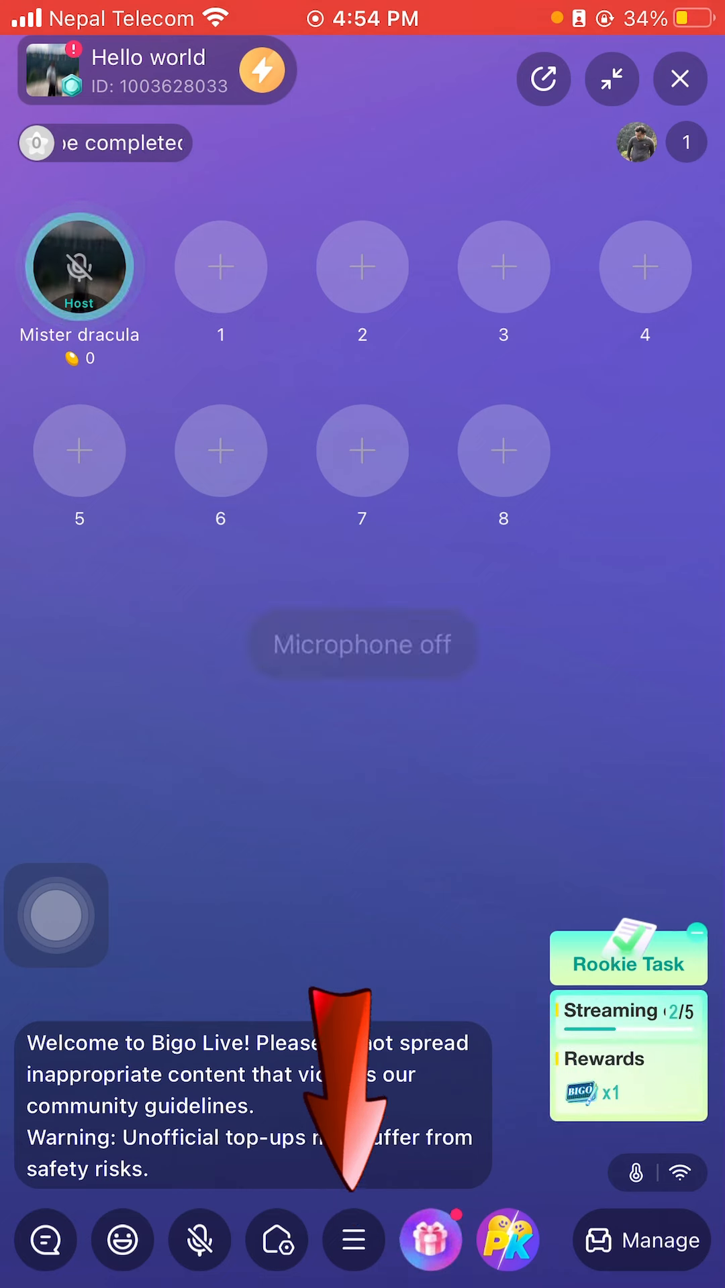
{"action": "left_click", "coordinate": [354, 1240]}
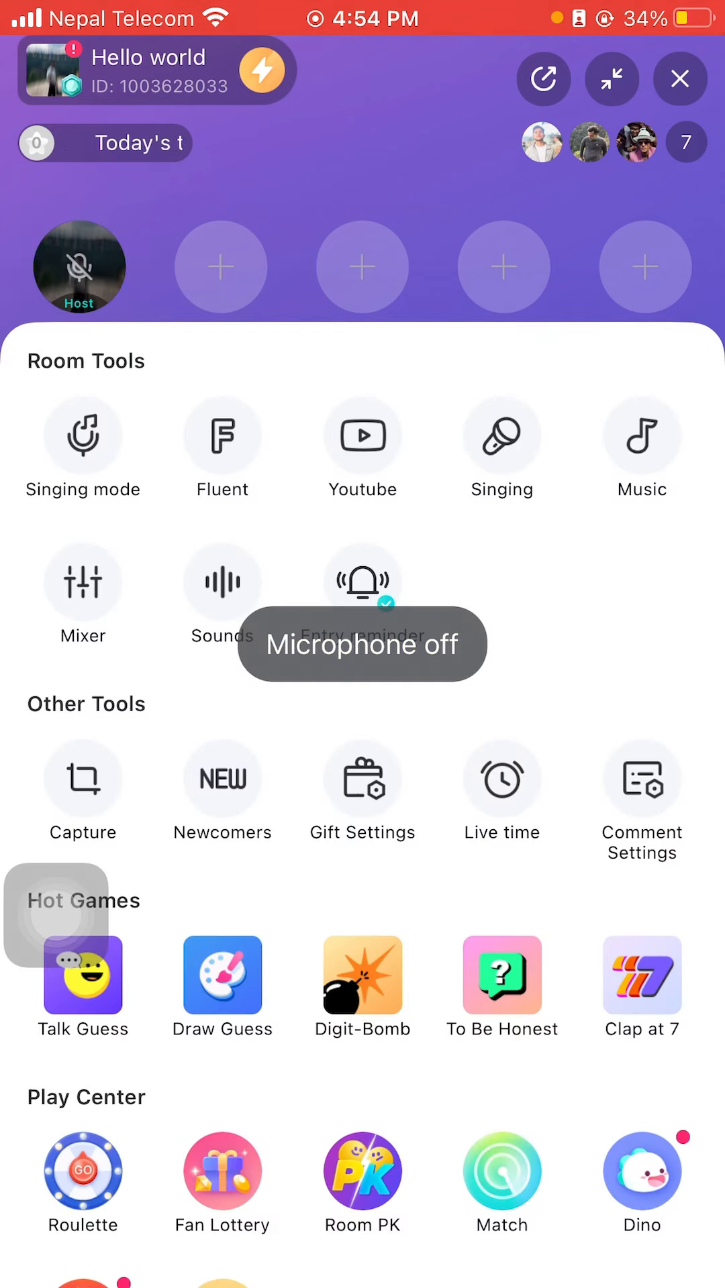